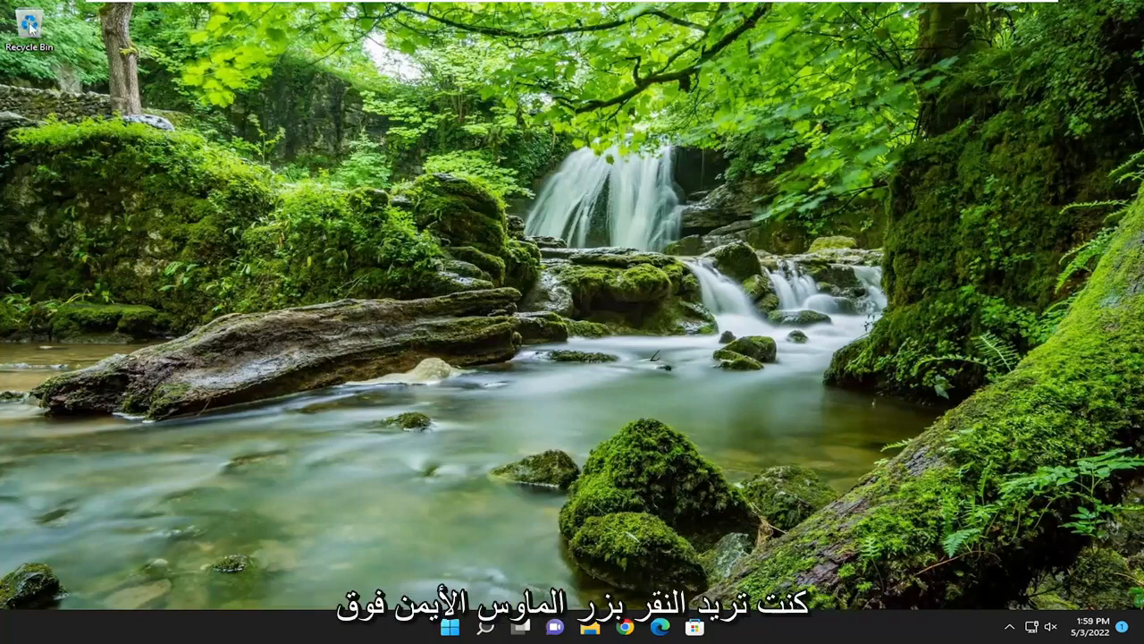
Open the Recycle Bin's Properties from its desktop icon context menu.
{"action": "right_click", "coordinate": [29, 27]}
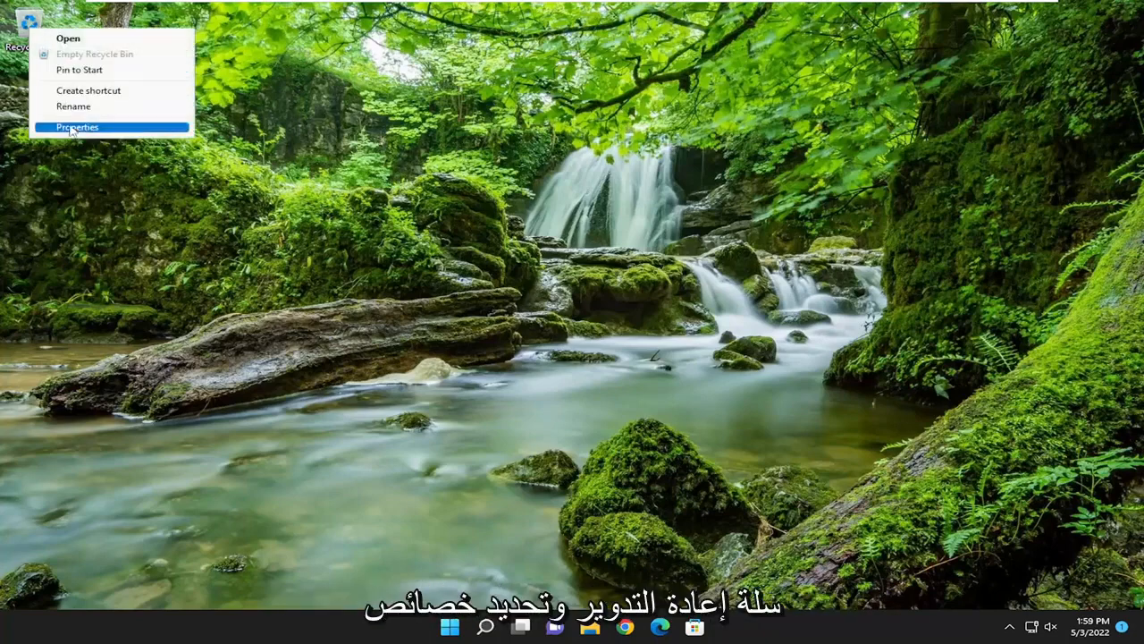
{"action": "left_click", "coordinate": [75, 127]}
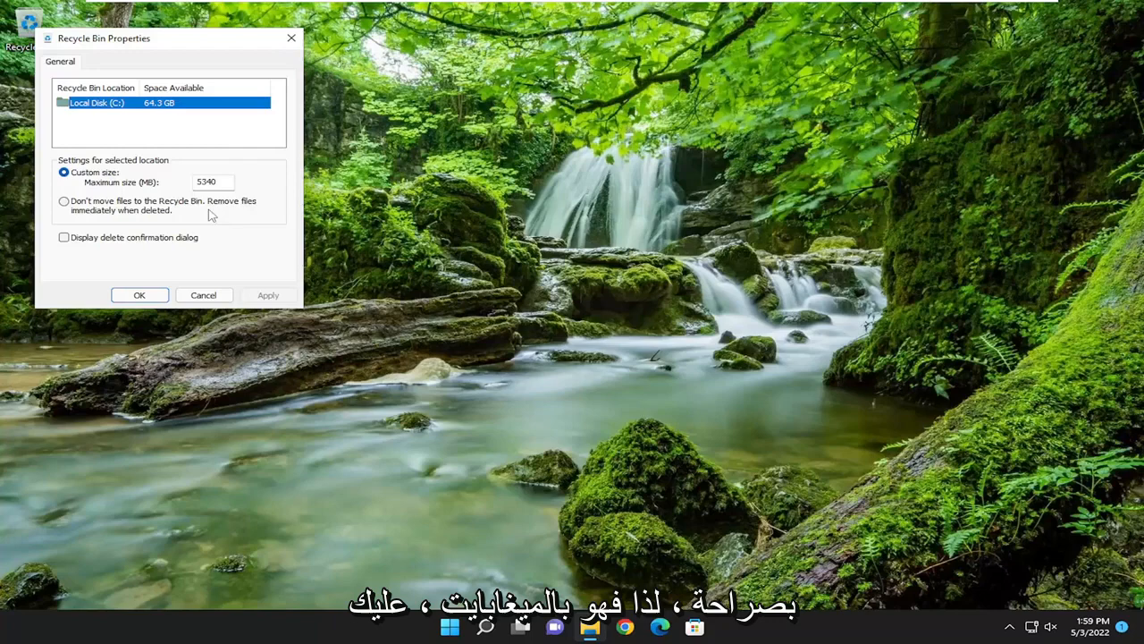
{"action": "mouse_move", "coordinate": [150, 186]}
{"action": "type", "text": "calculator"}
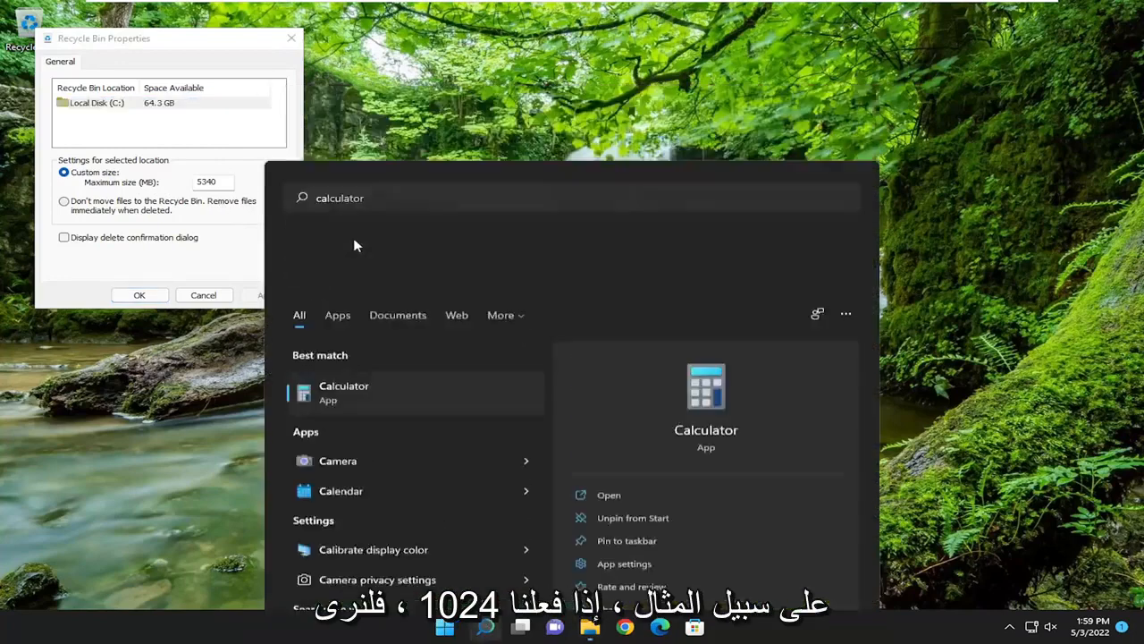
Compute 1024 × 10 = 10240 in Calculator and save 10240 MB as the Recycle Bin maximum size.
{"action": "left_click", "coordinate": [343, 392]}
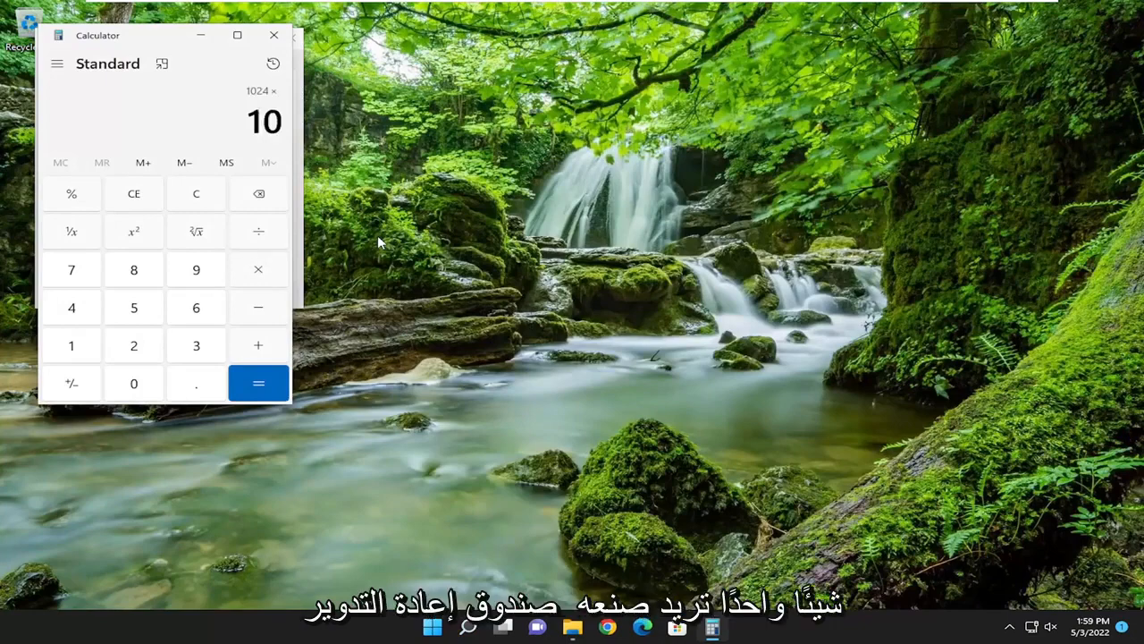
{"action": "left_click", "coordinate": [258, 383]}
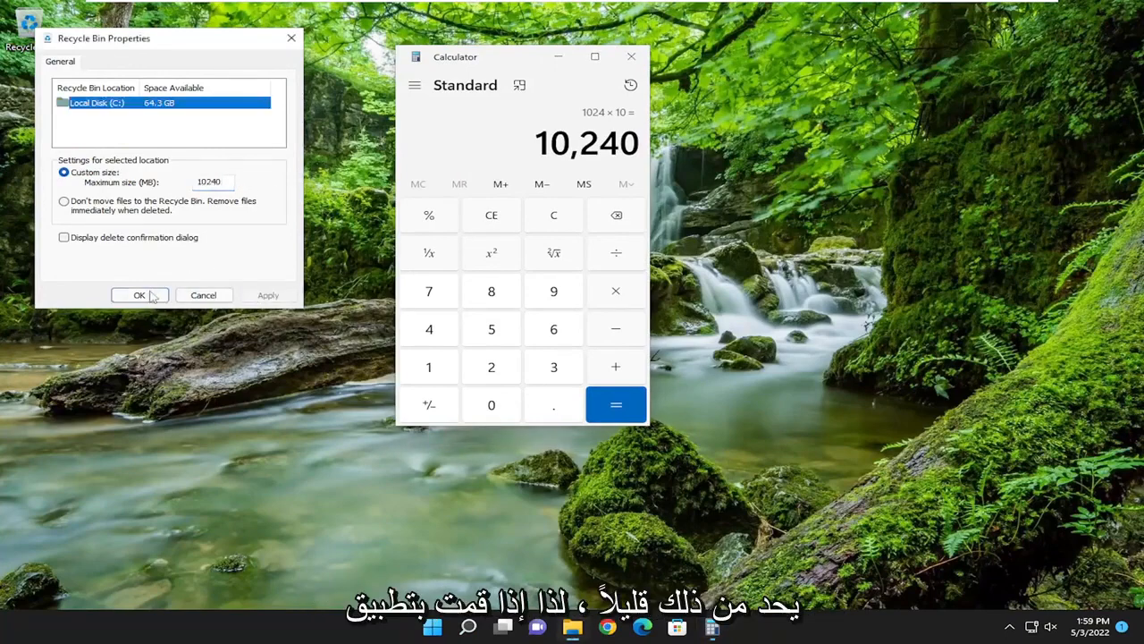
{"action": "left_click", "coordinate": [140, 295]}
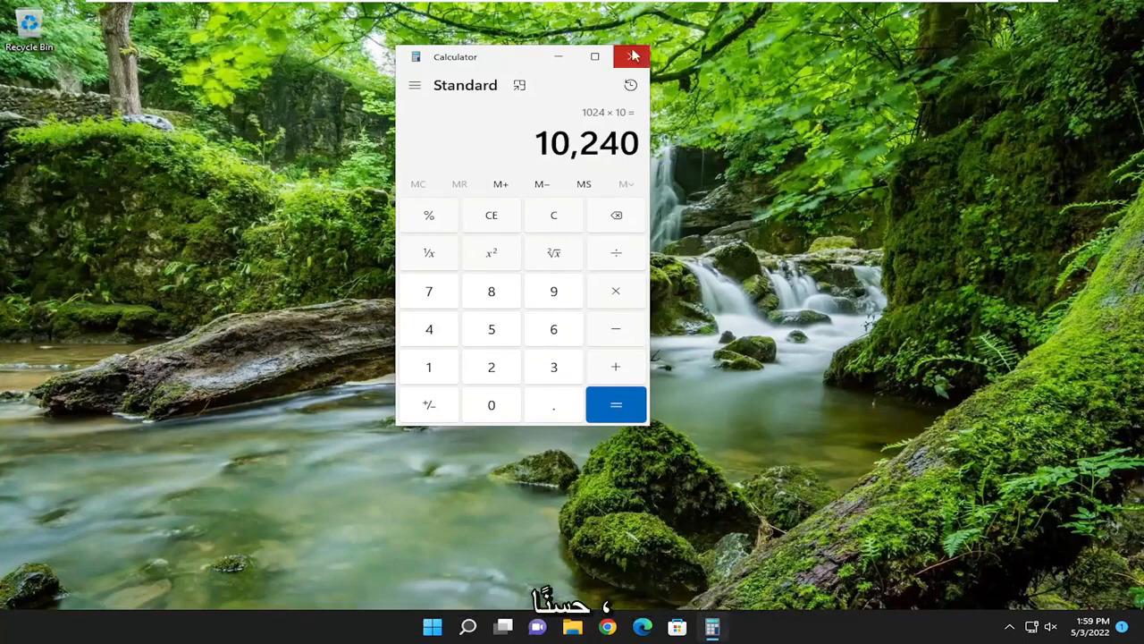
Close Calculator and run Disk Cleanup on C: including system files, confirming permanent deletion.
{"action": "left_click", "coordinate": [633, 55]}
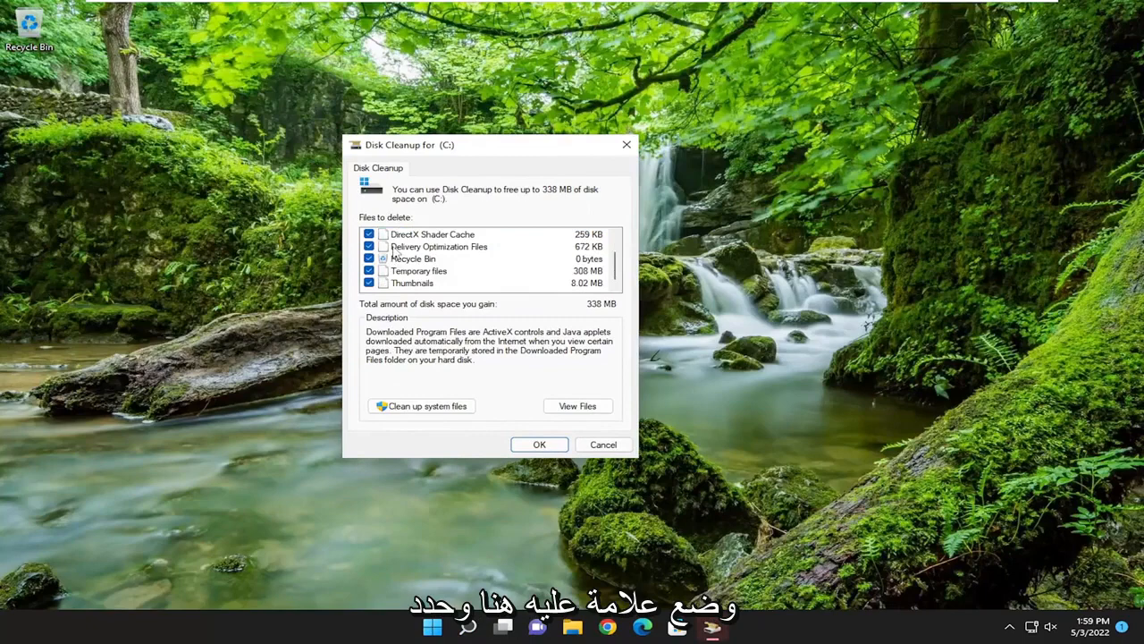
{"action": "left_click", "coordinate": [540, 443]}
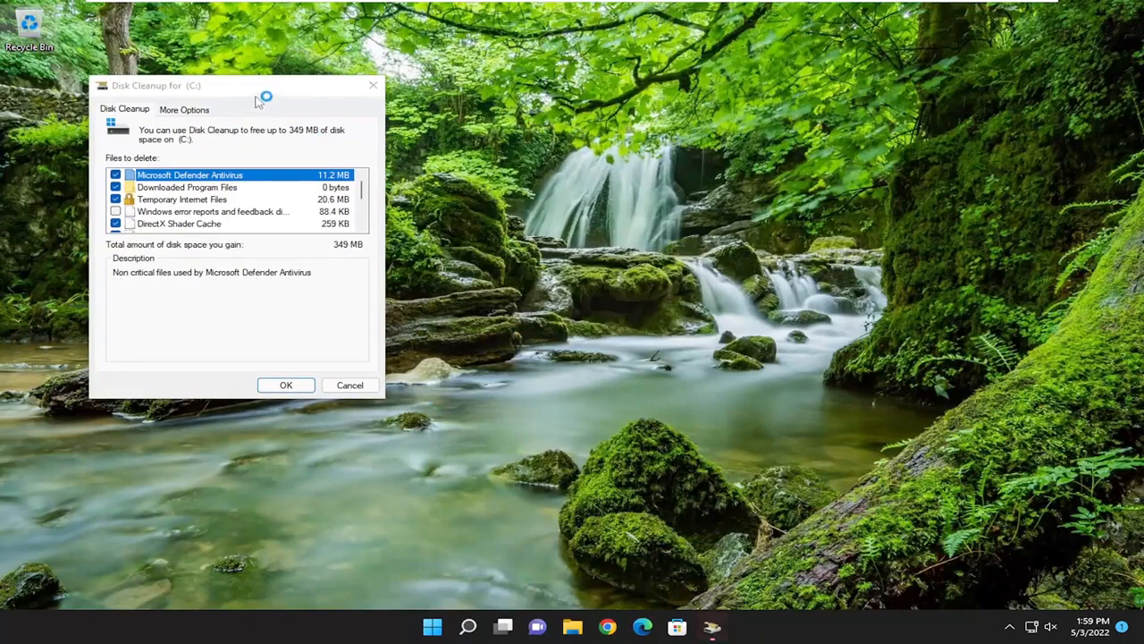
{"action": "left_click", "coordinate": [286, 384]}
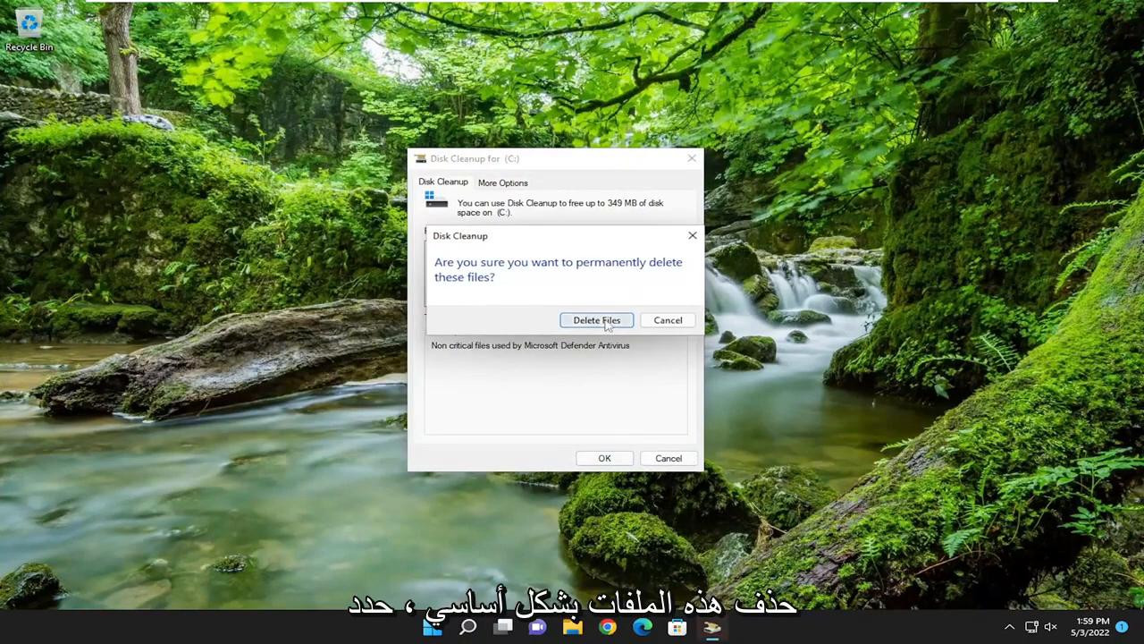
{"action": "left_click", "coordinate": [597, 320]}
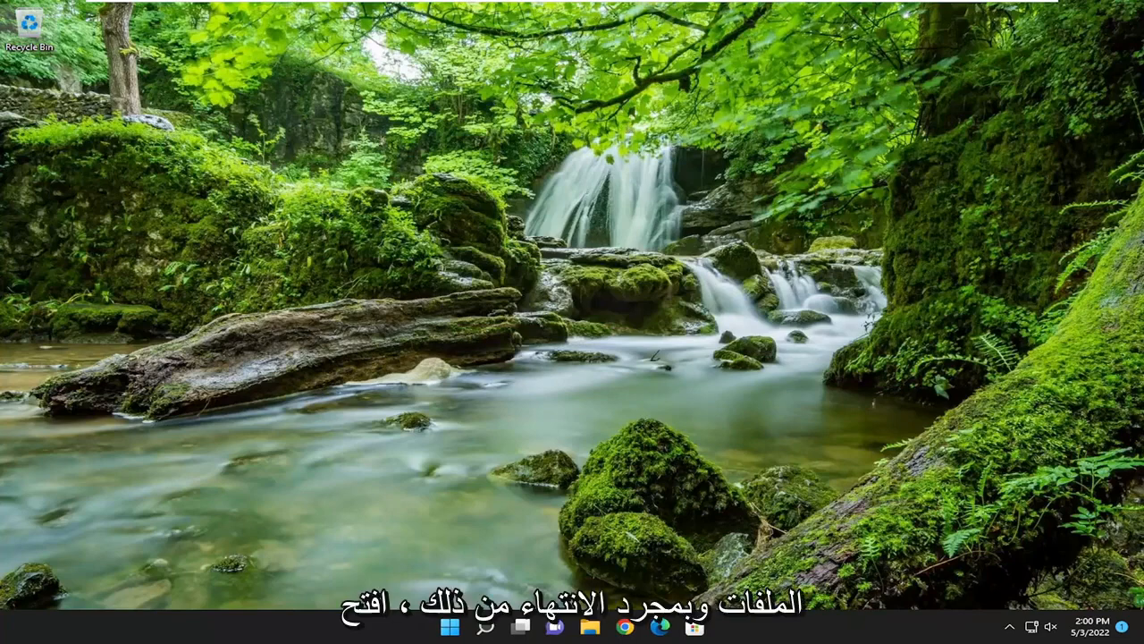
Find 'system restore' in Start search and open Create a restore point.
{"action": "left_click", "coordinate": [450, 625]}
{"action": "type", "text": "system restore"}
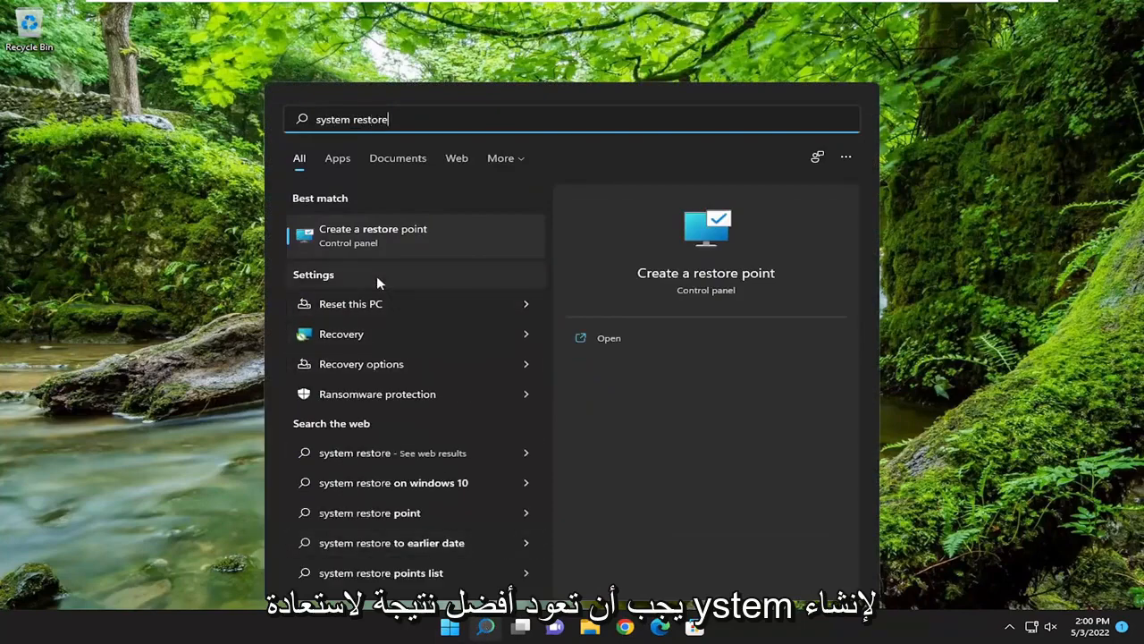
{"action": "left_click", "coordinate": [372, 234]}
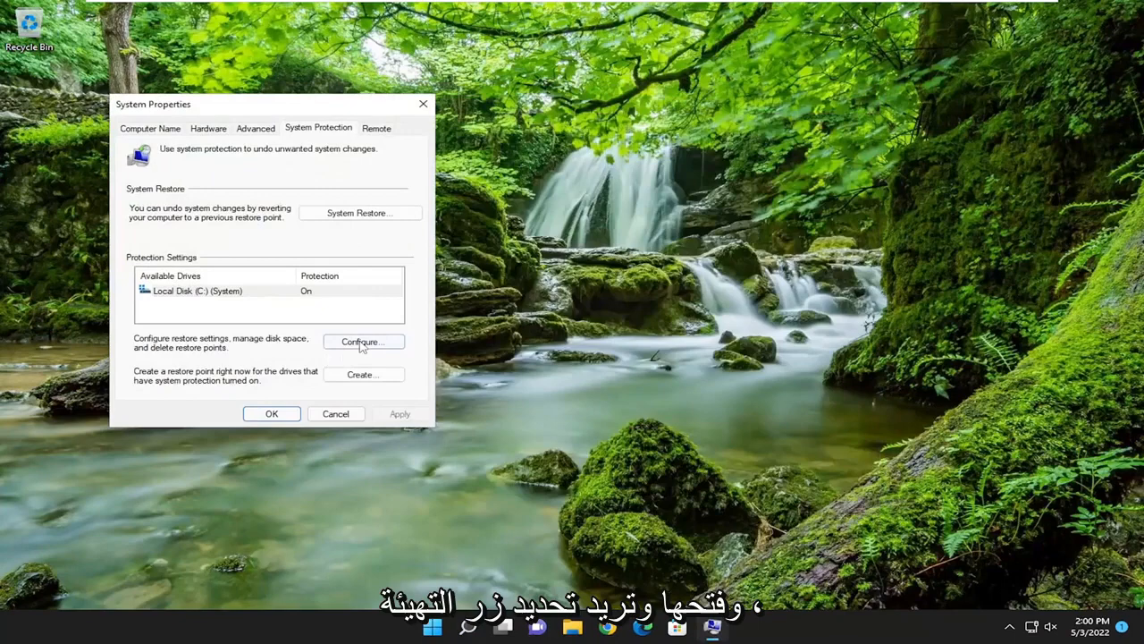
Set drive C's restore point Max Usage slider to 10% and apply it.
{"action": "left_click", "coordinate": [362, 341]}
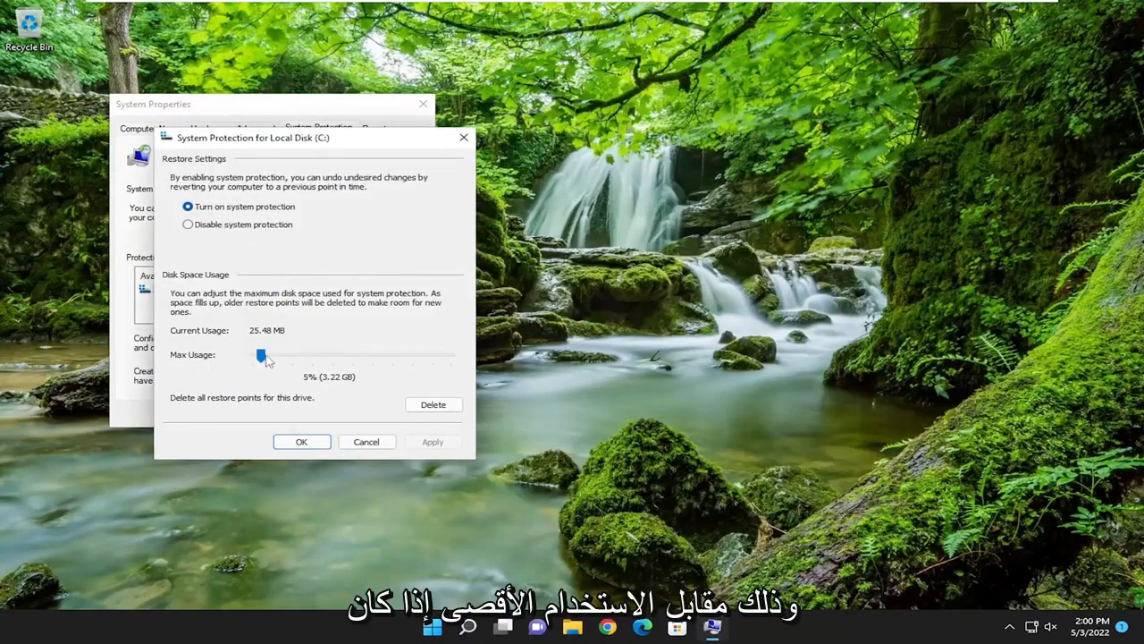
{"action": "left_click_drag", "start_coordinate": [261, 354], "coordinate": [374, 354]}
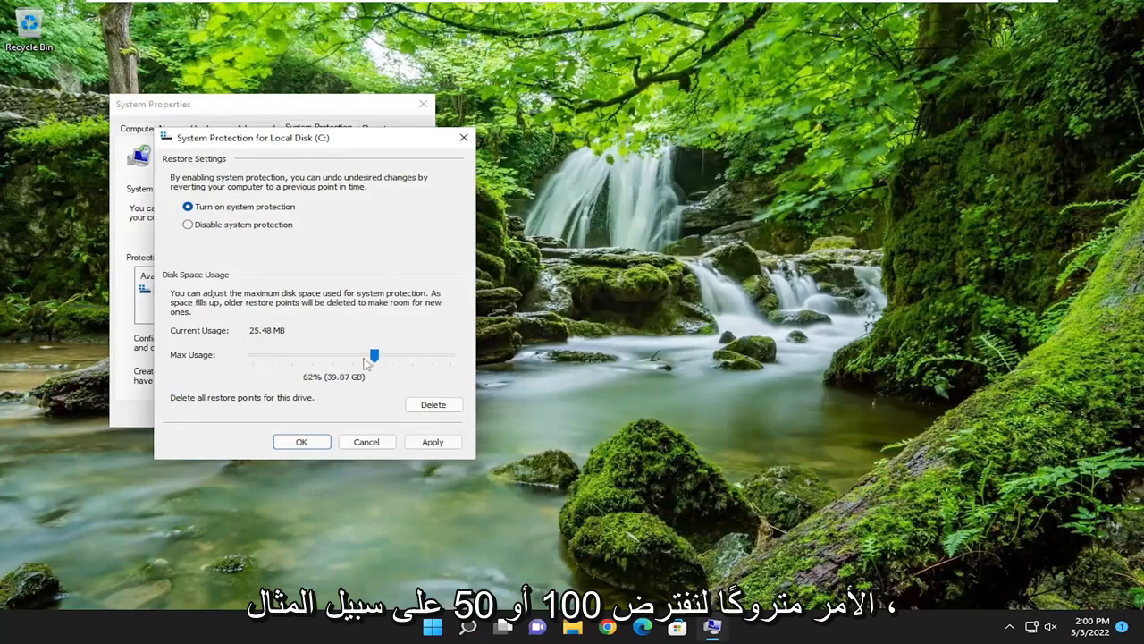
{"action": "left_click_drag", "start_coordinate": [373, 356], "coordinate": [272, 356]}
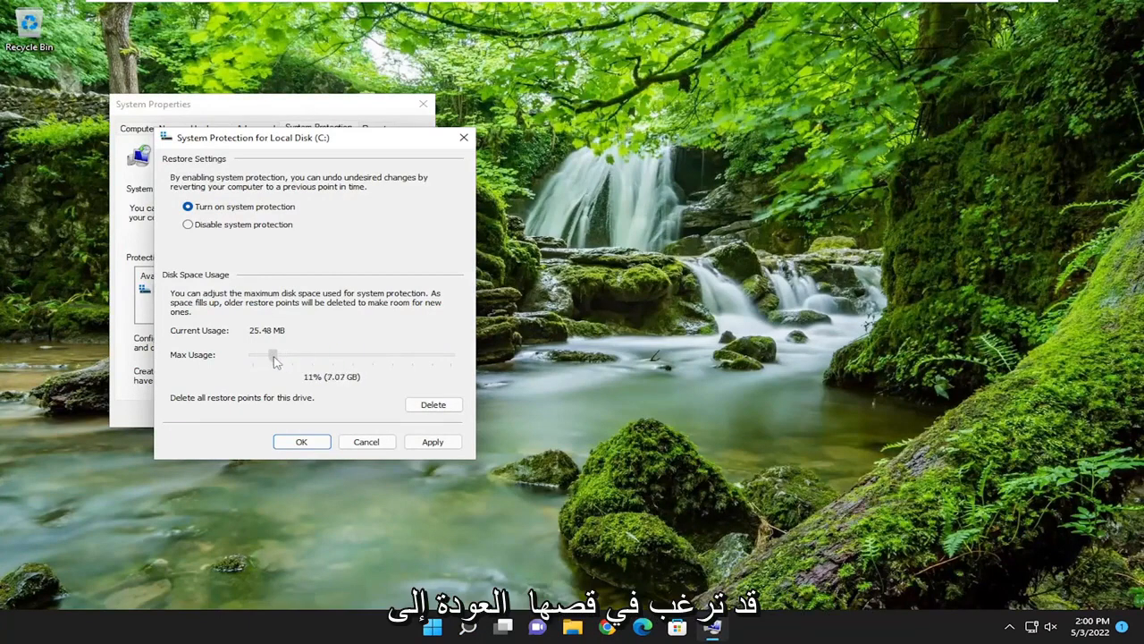
{"action": "left_click_drag", "start_coordinate": [275, 354], "coordinate": [272, 354]}
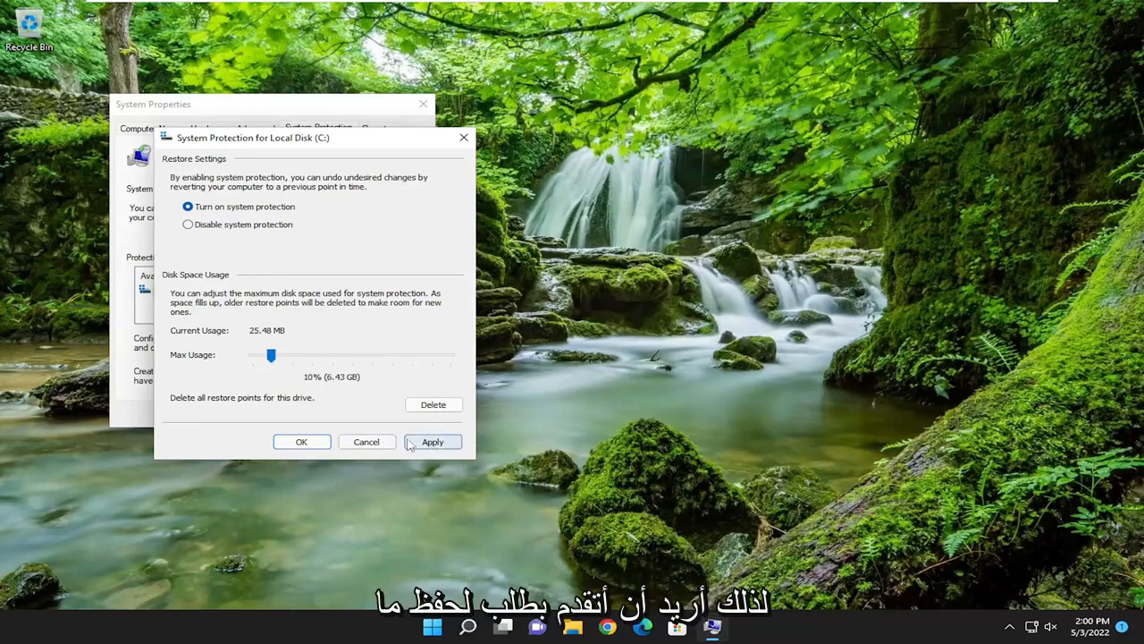
{"action": "left_click", "coordinate": [432, 441]}
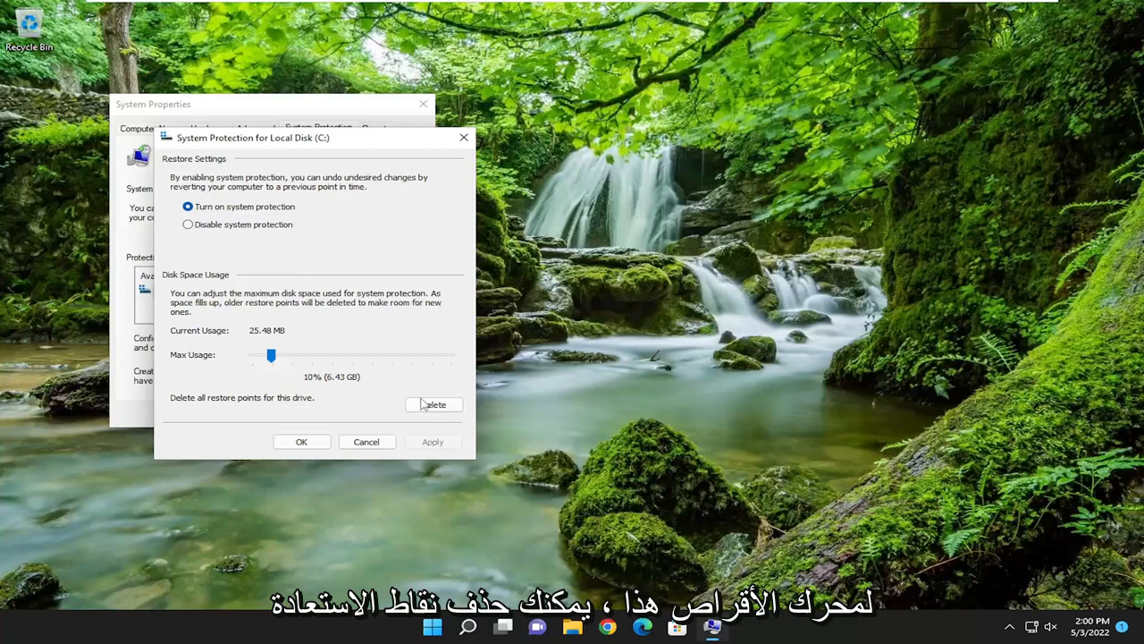
Delete all existing restore points for drive C and dismiss the success message.
{"action": "left_click", "coordinate": [433, 404]}
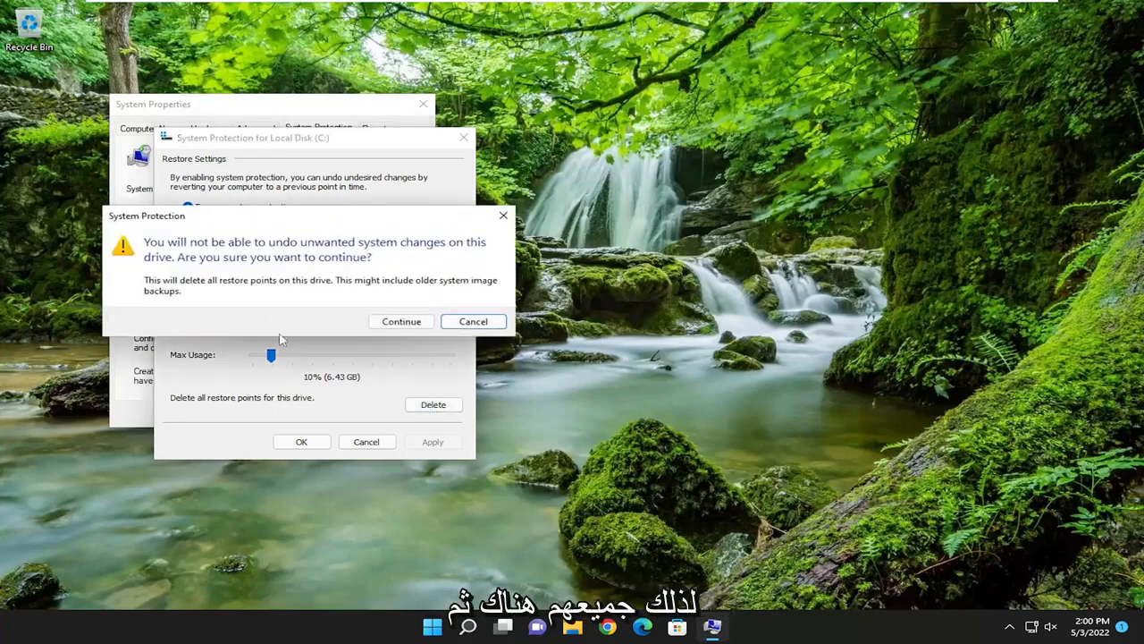
{"action": "left_click", "coordinate": [401, 322]}
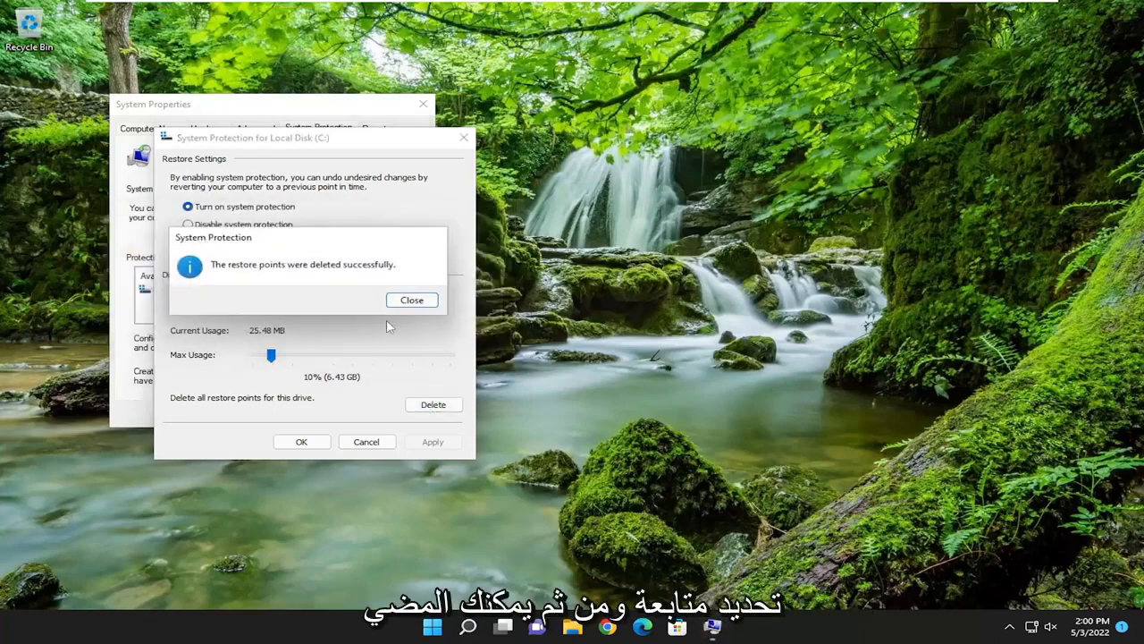
{"action": "left_click", "coordinate": [411, 300]}
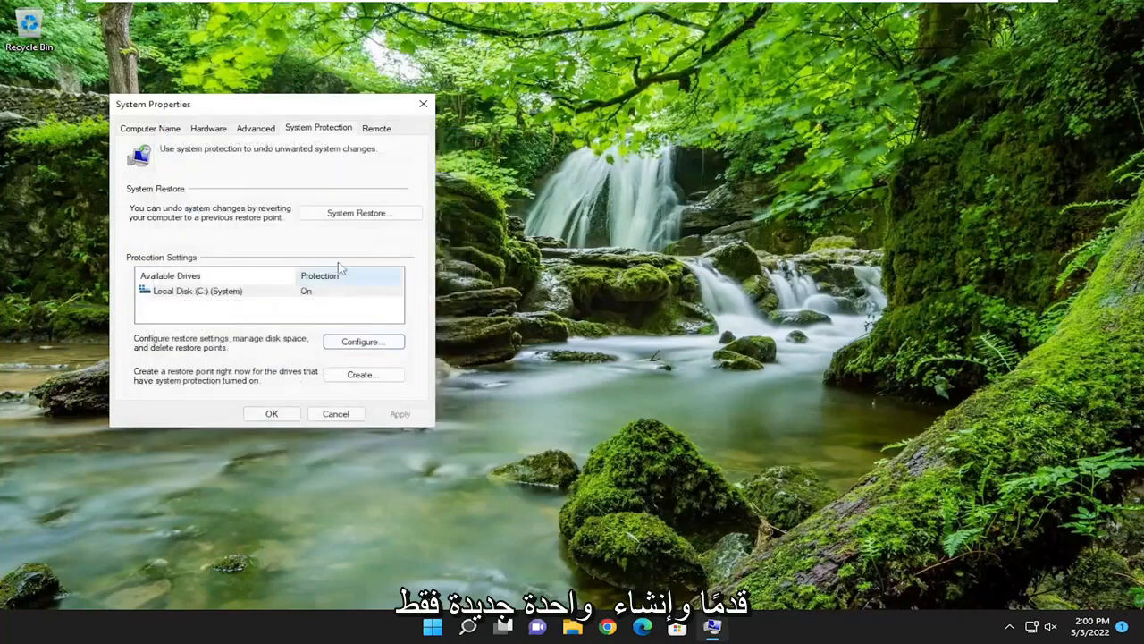
Create a restore point named '5.3.22' and close System Properties.
{"action": "left_click", "coordinate": [361, 374]}
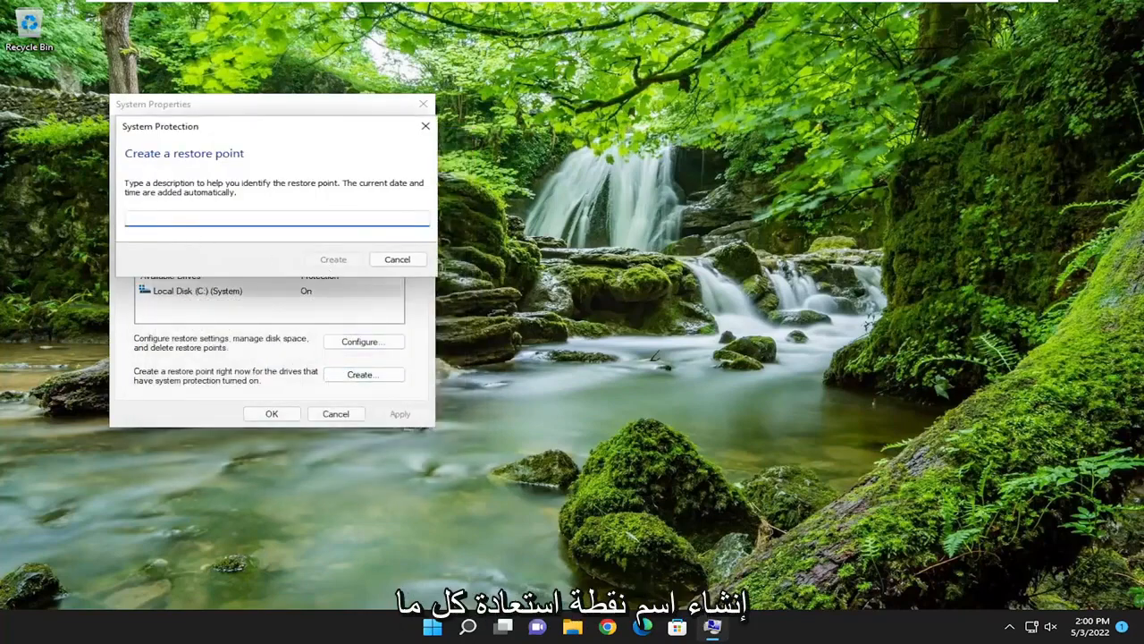
{"action": "type", "text": "5.3.22"}
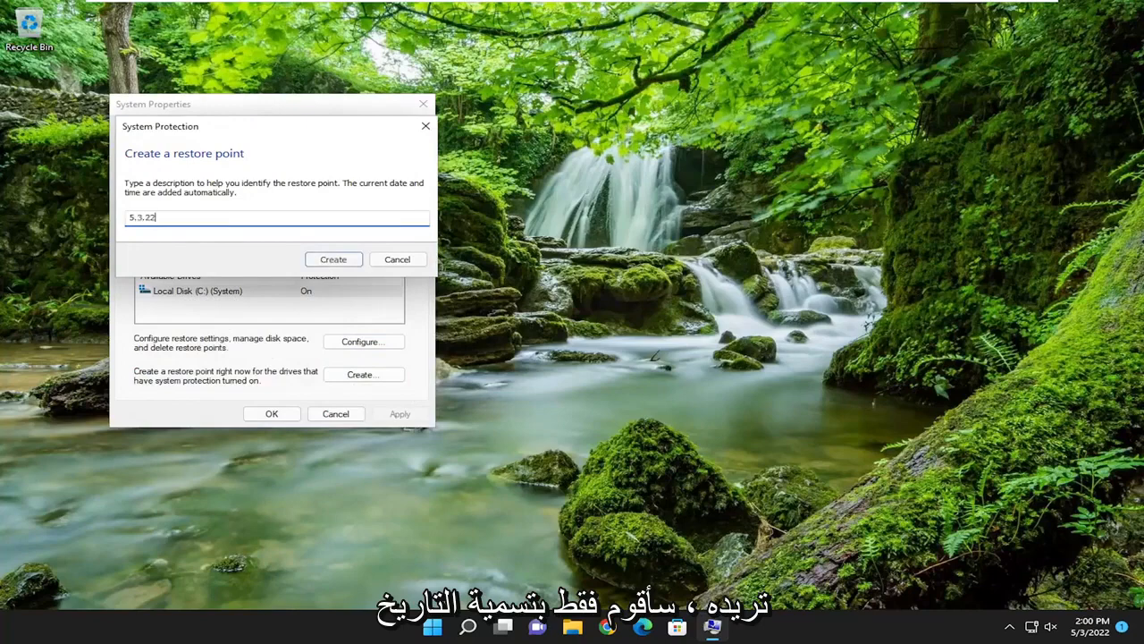
{"action": "left_click", "coordinate": [332, 257]}
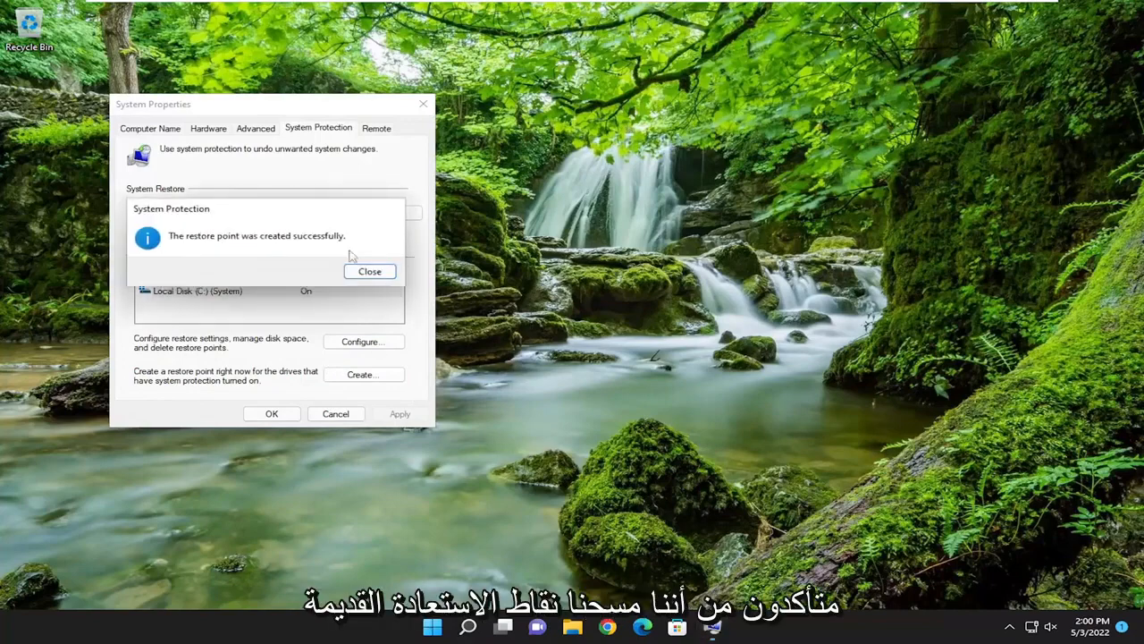
{"action": "left_click", "coordinate": [368, 272]}
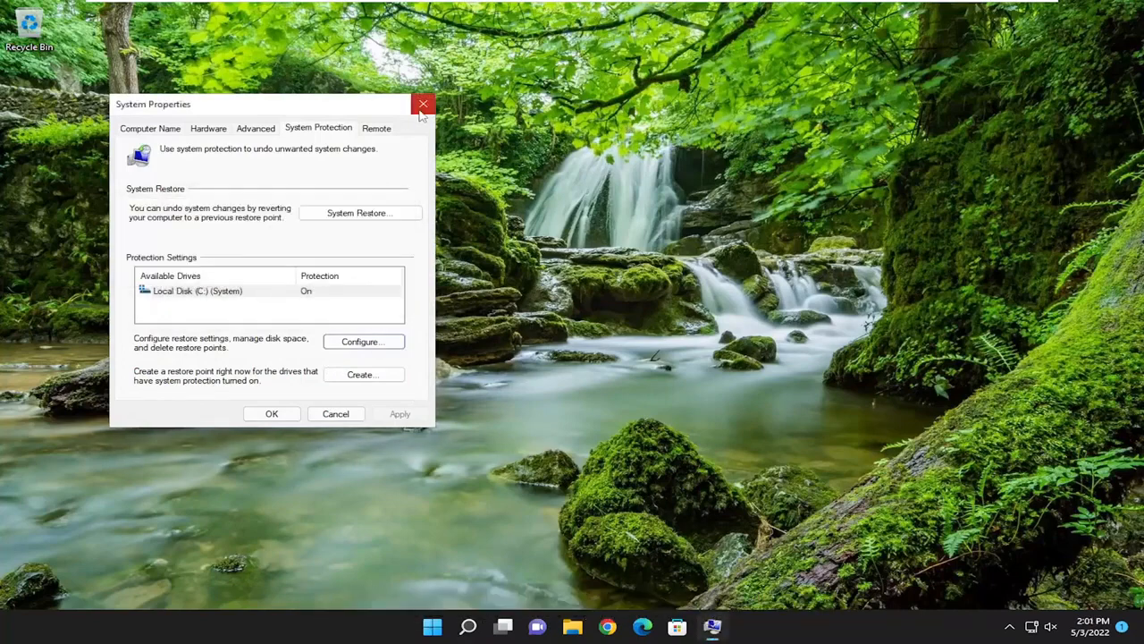
{"action": "left_click", "coordinate": [421, 104]}
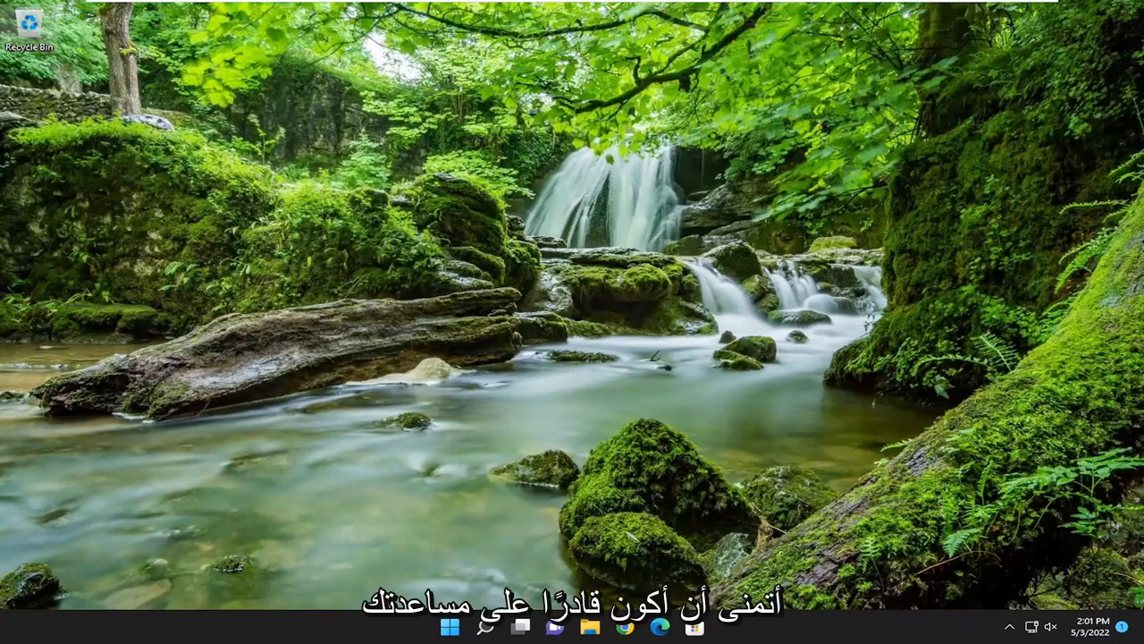